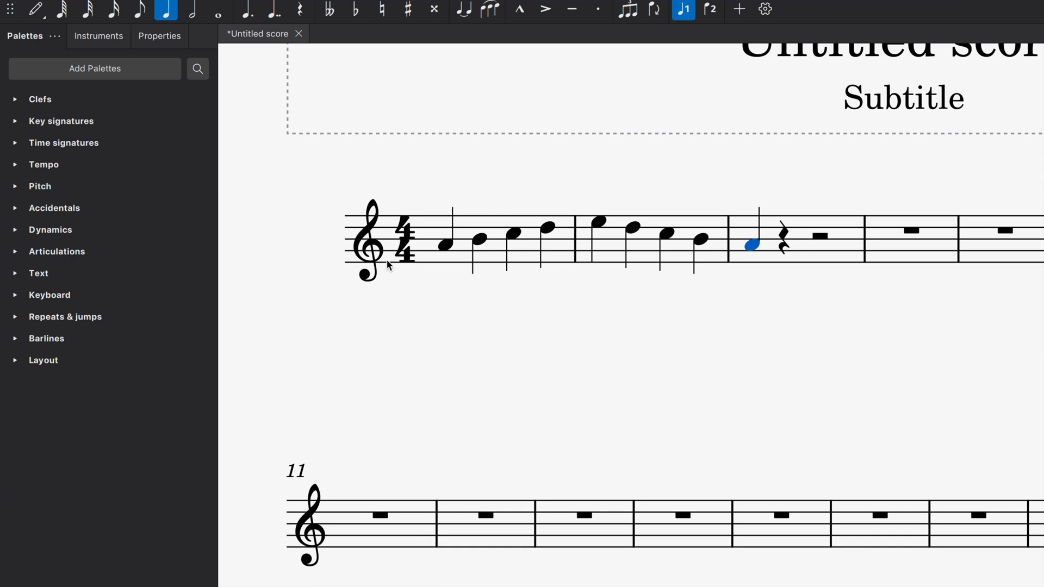
mouse_move(448, 253)
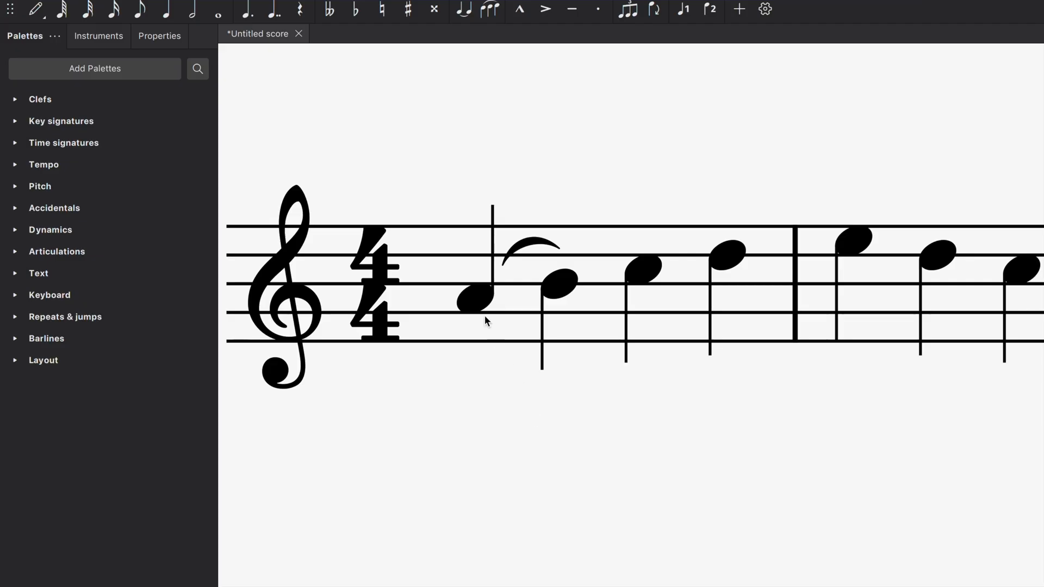
Select the first note of the melody to start the short slur.
click(474, 300)
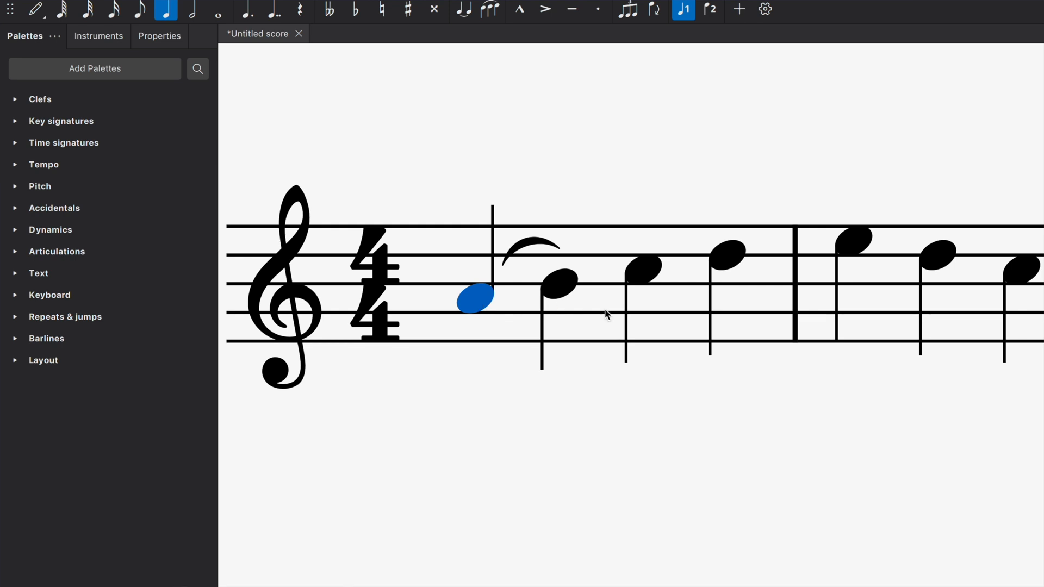
mouse_move(695, 271)
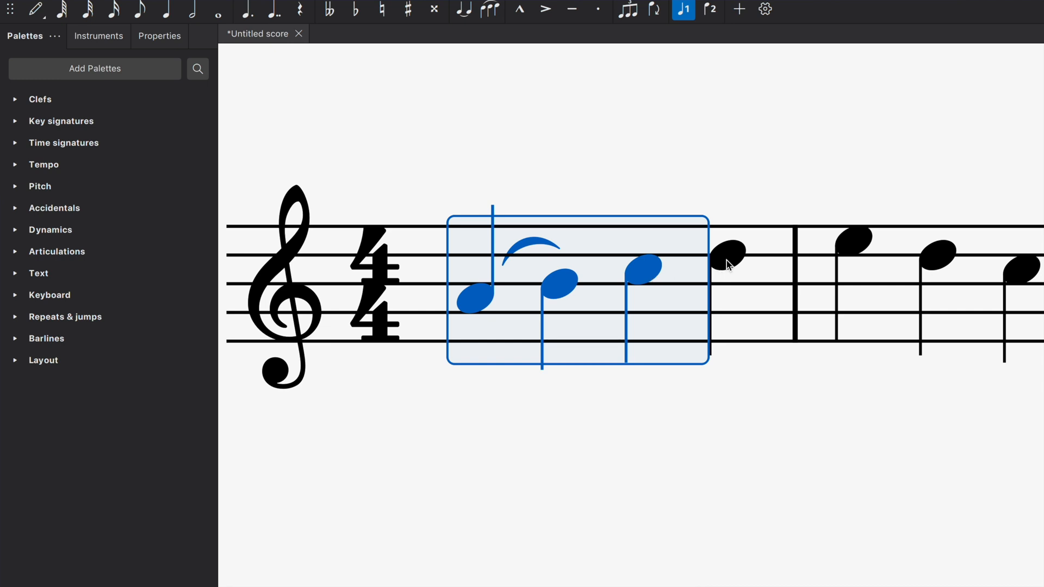
Extend the selection to the last note of the first measure for the long slur.
click(728, 253)
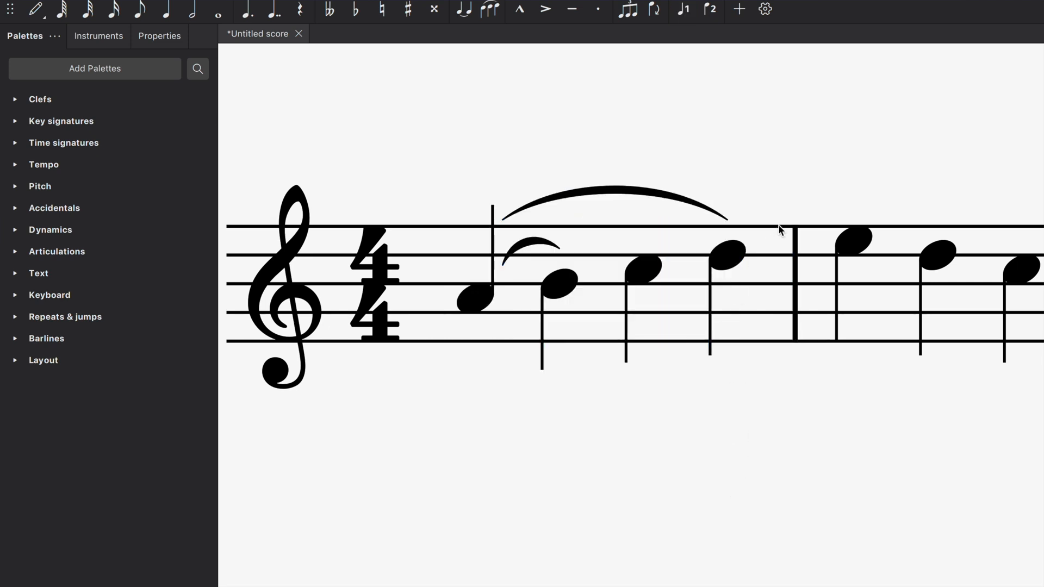
mouse_move(727, 191)
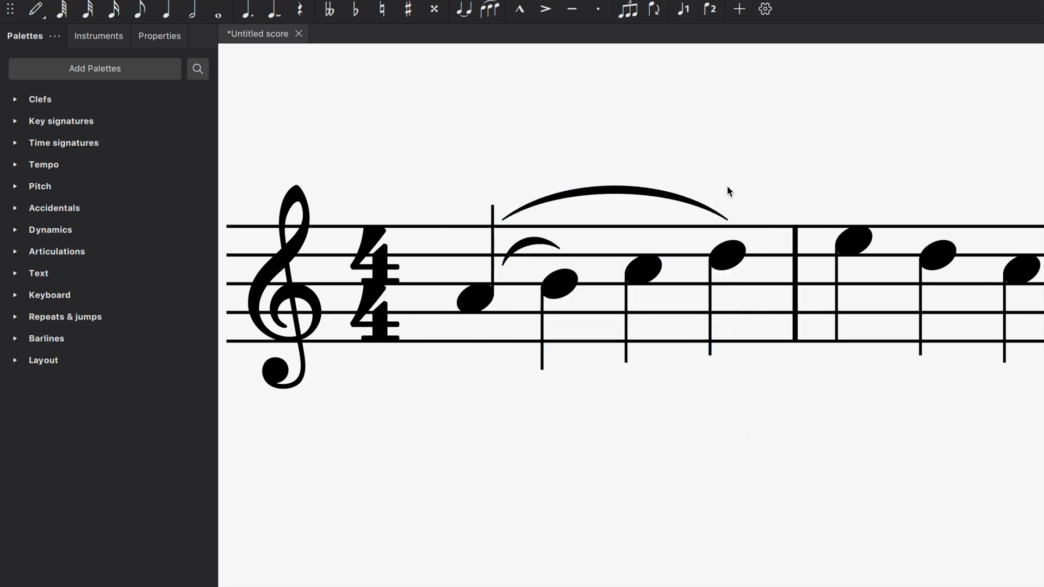
mouse_move(630, 209)
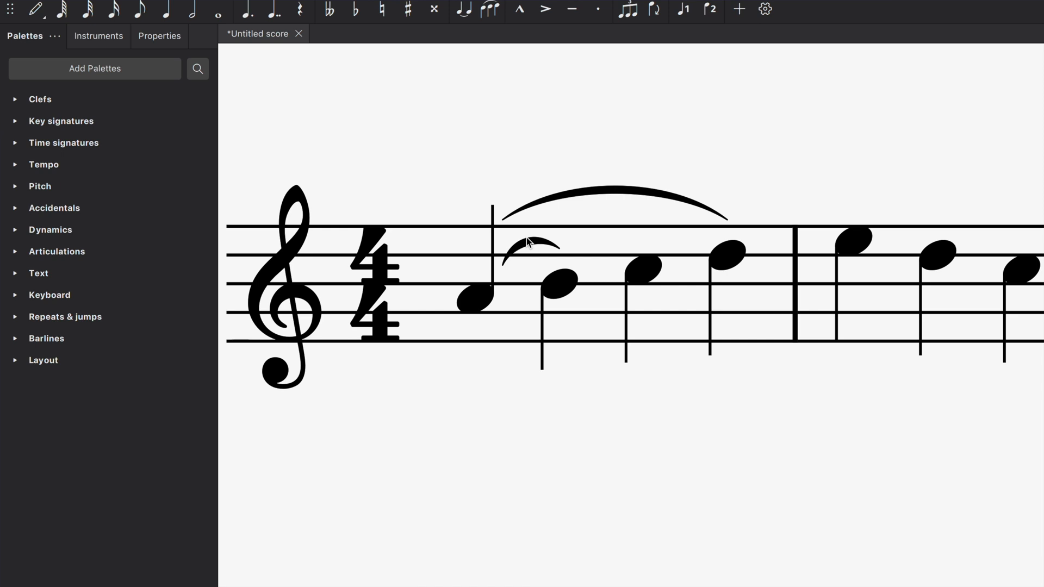
click(529, 244)
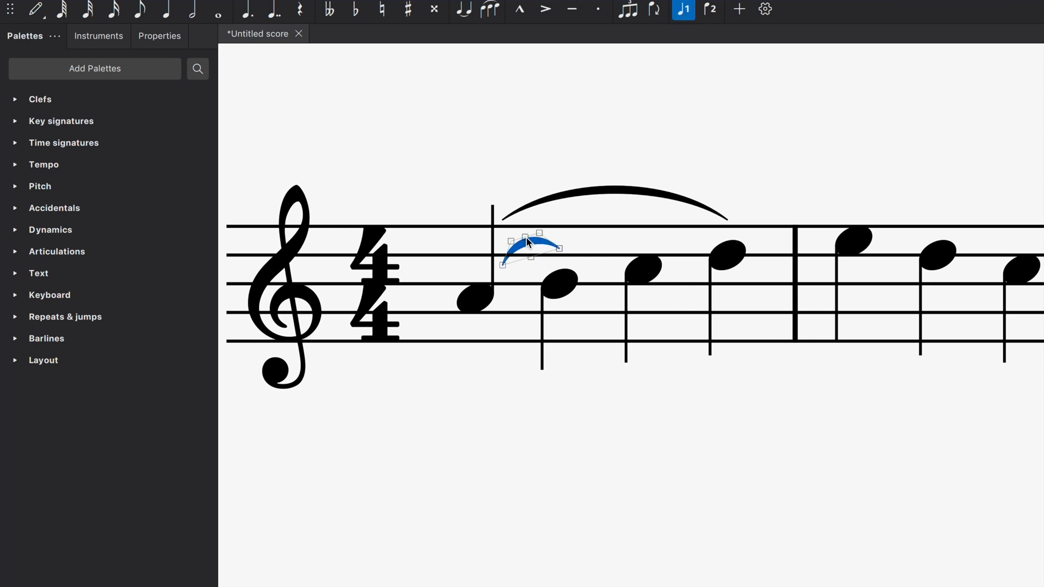
click(474, 295)
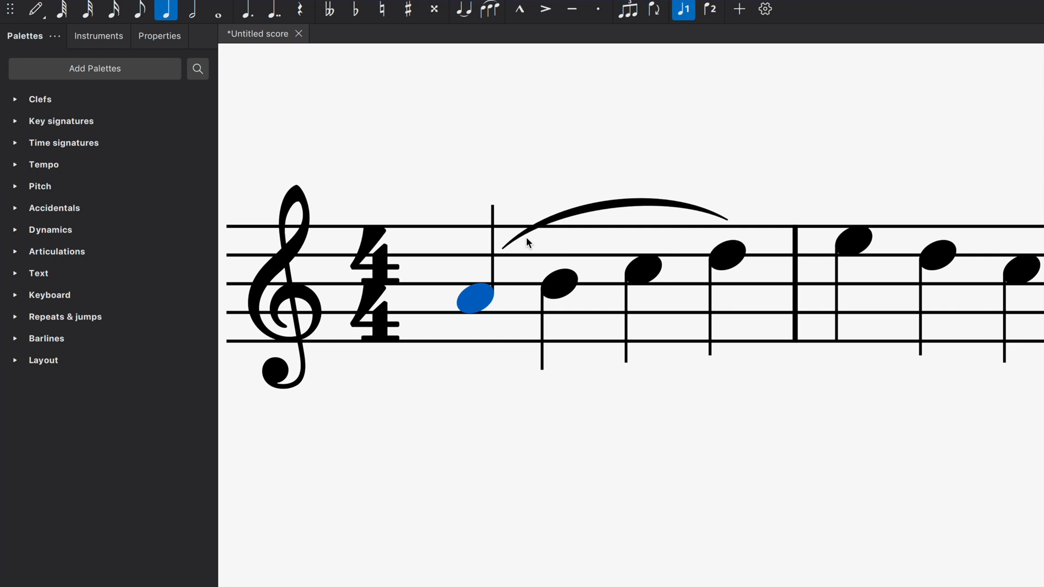
key(cmd+z)
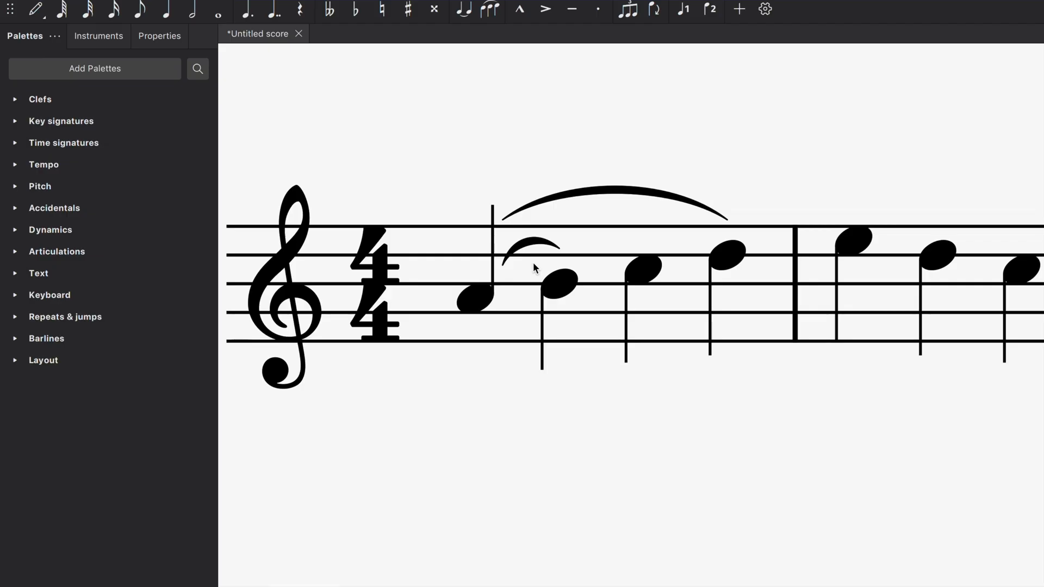
click(475, 299)
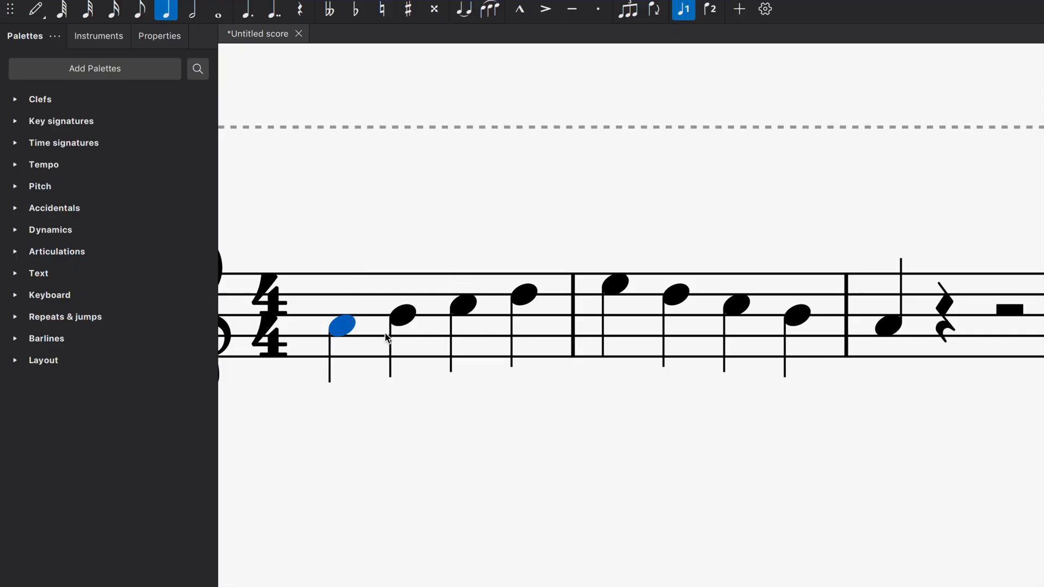
Flip the stem of the opening note upward with X.
key(x)
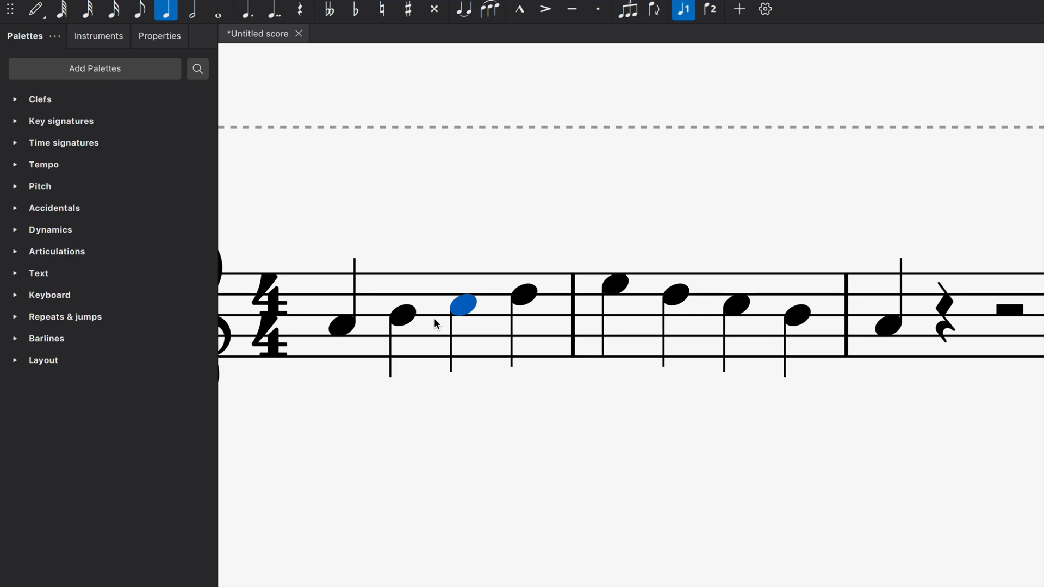
Respell the third note through sharp and double sharp to a flat, then cut it to a rest.
click(407, 9)
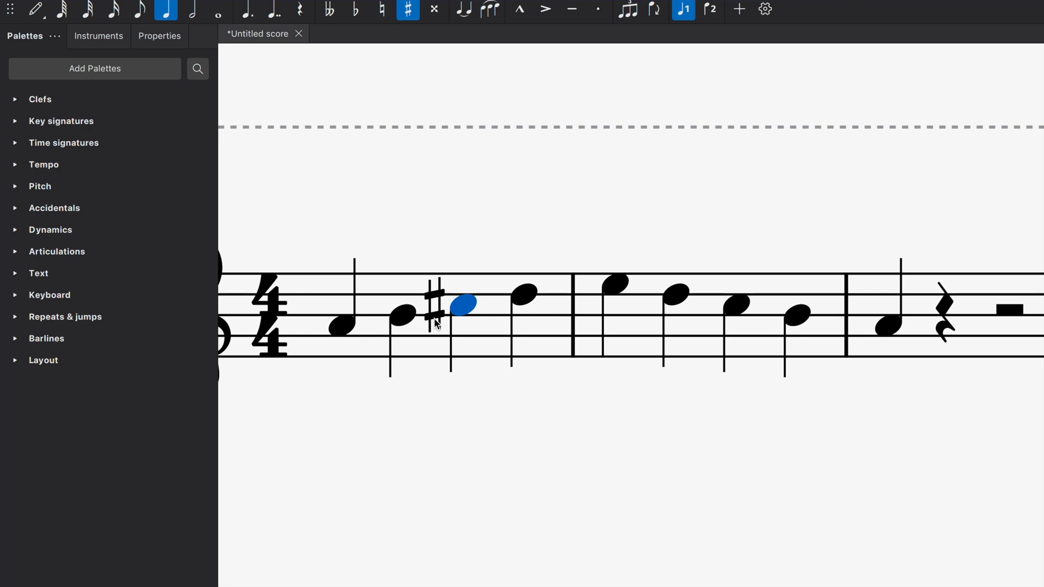
click(407, 10)
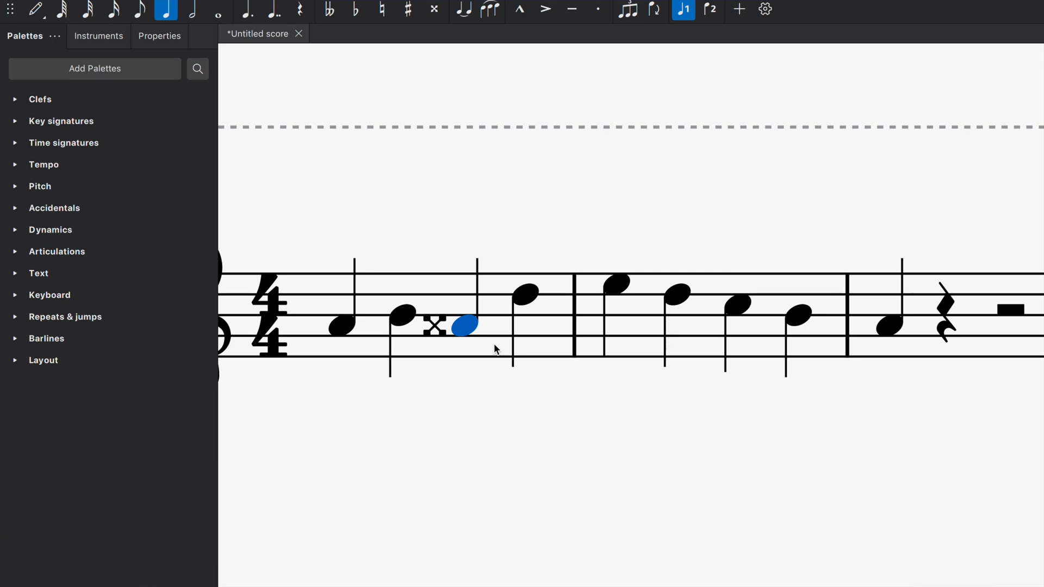
click(356, 10)
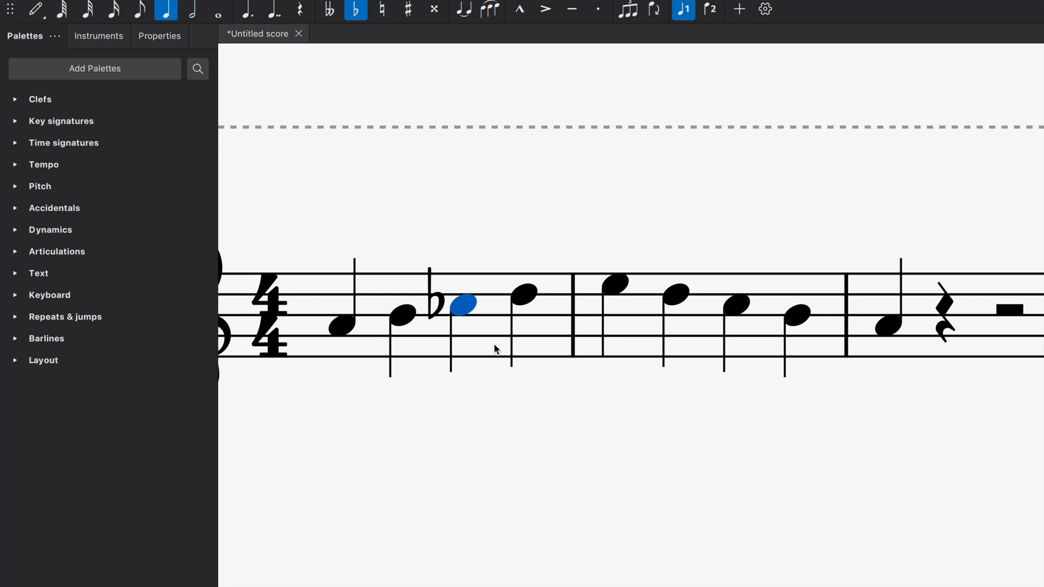
key(cmd+x)
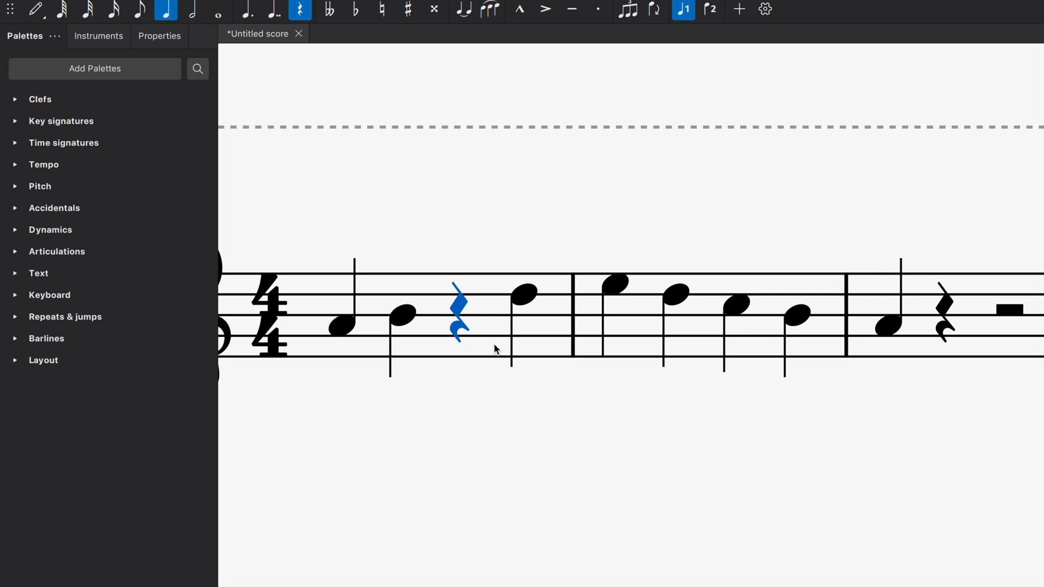
Select the whole first measure containing the quarter rest.
click(356, 9)
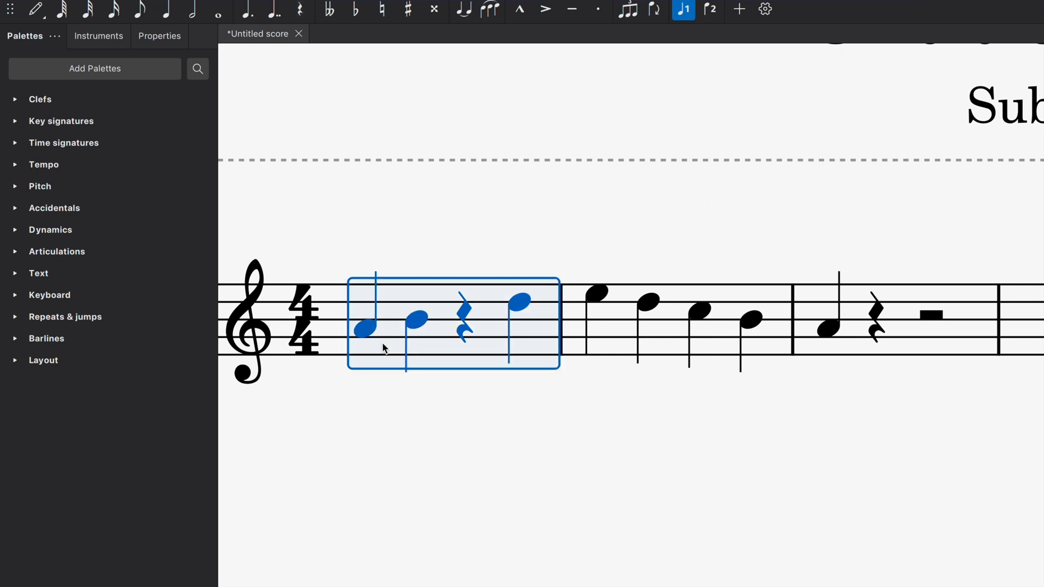
Extend the selection across the next measures and restore the flatted third note.
key(Right)
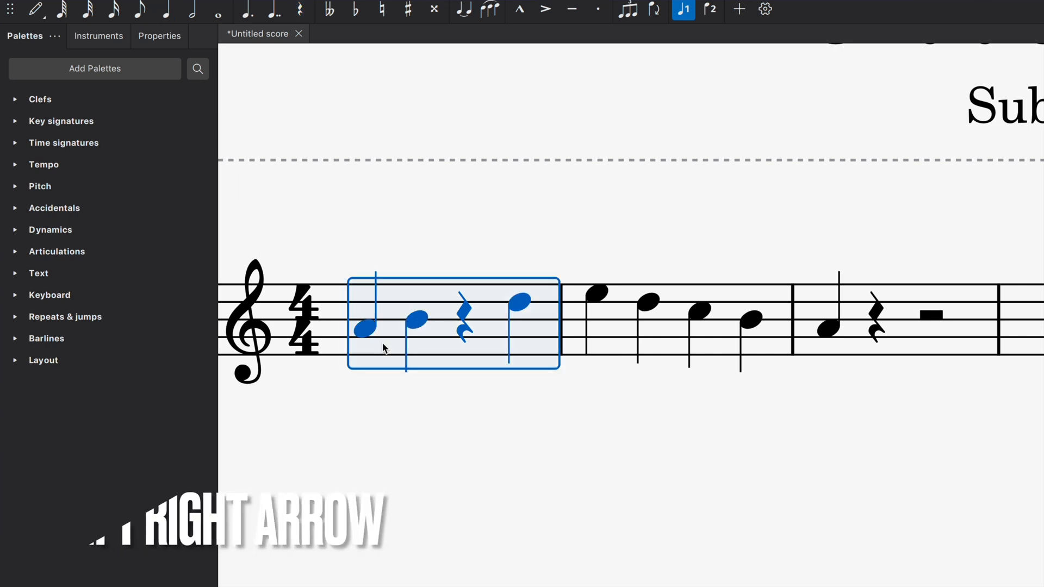
key(shift+right)
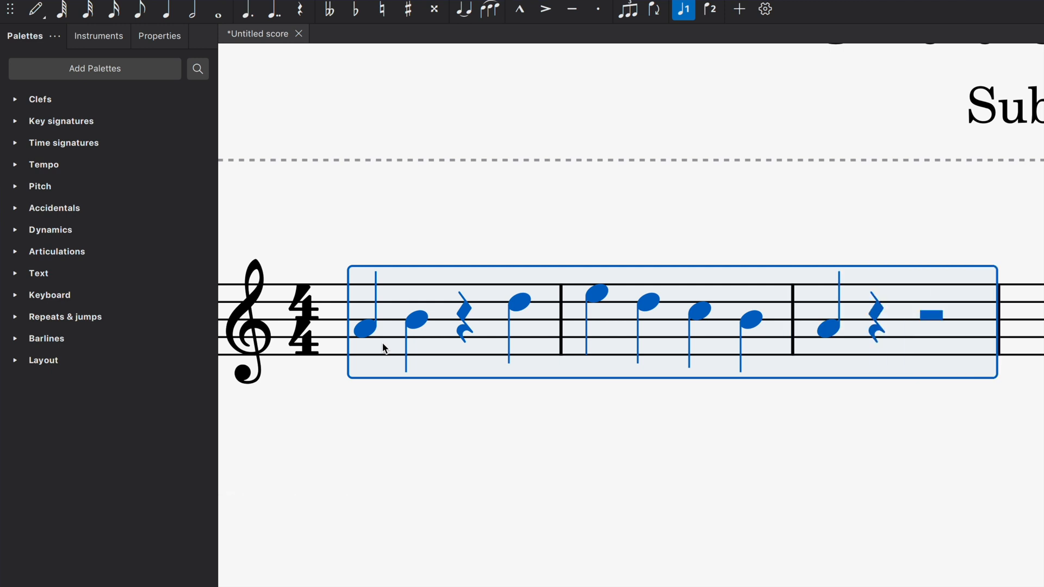
click(357, 10)
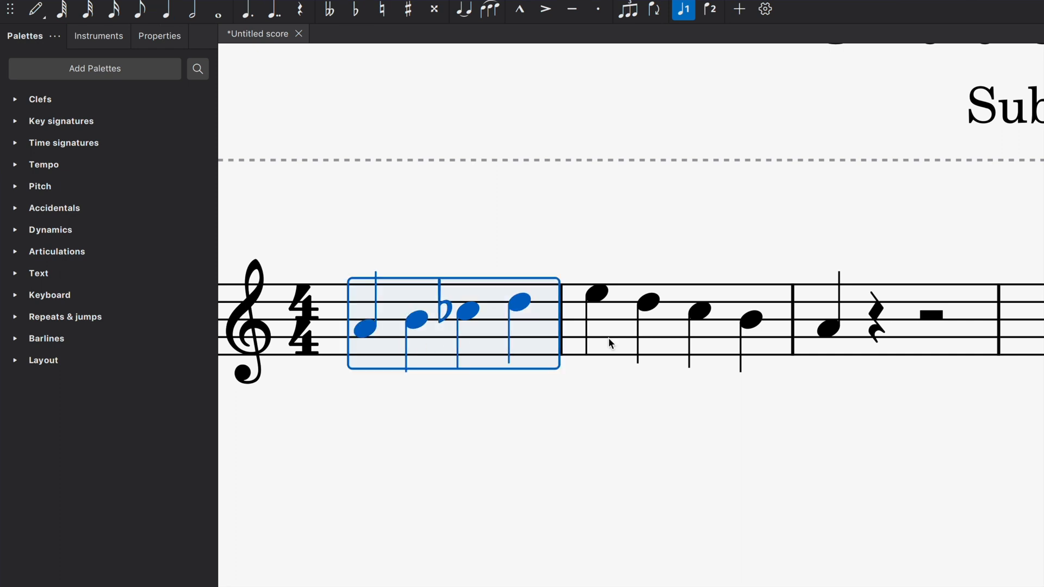
mouse_move(950, 319)
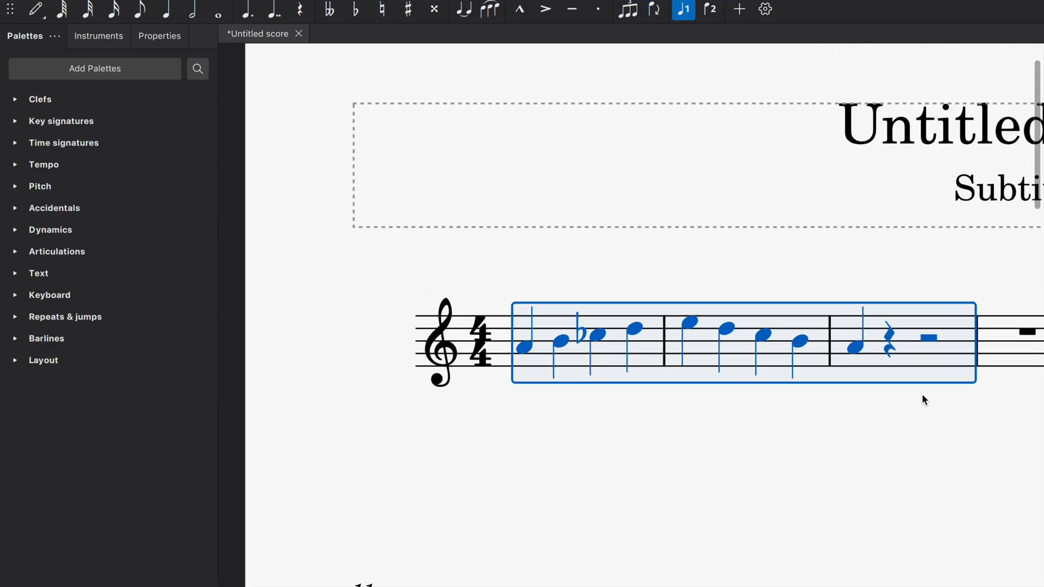
scroll(down, 3)
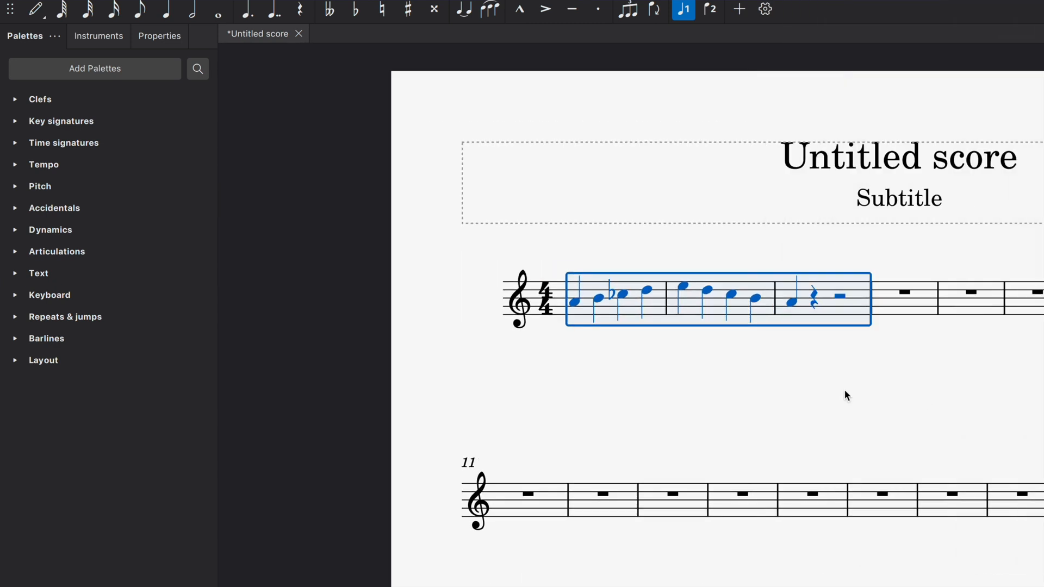
key(cmd+a)
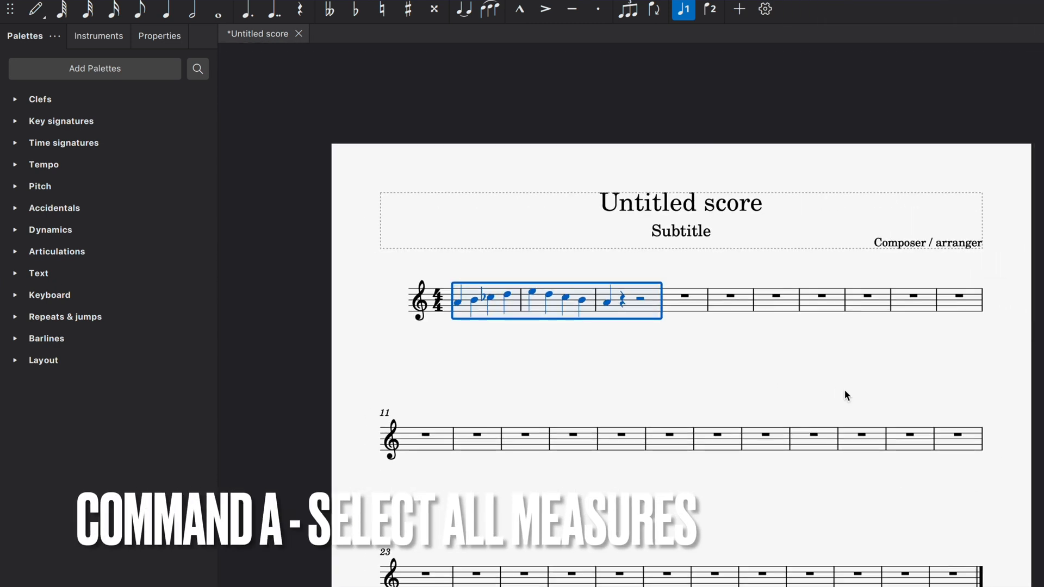
key(cmd+a)
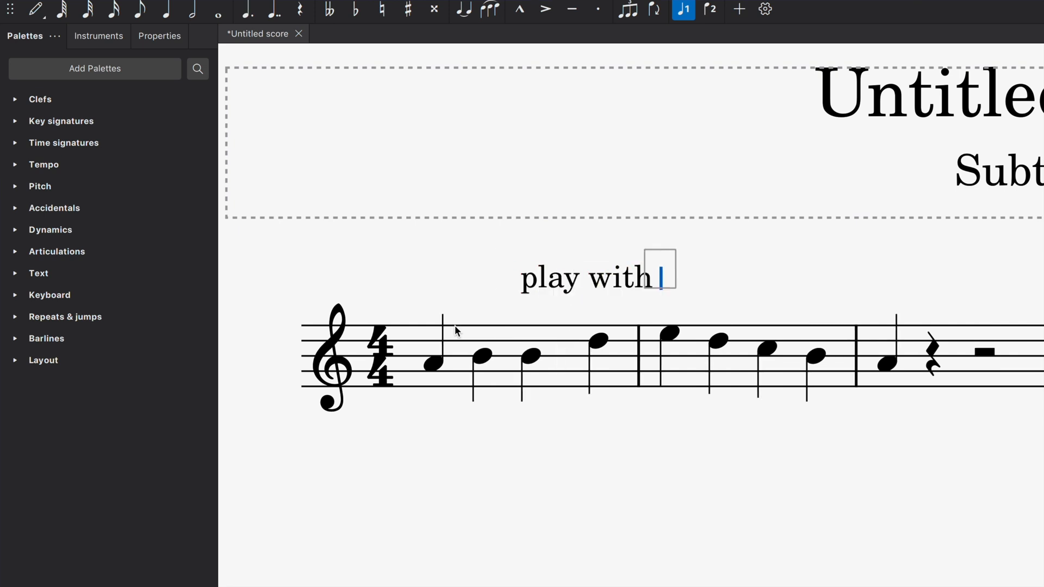
Finish the staff text so it reads 'play with passion'.
text(passion)
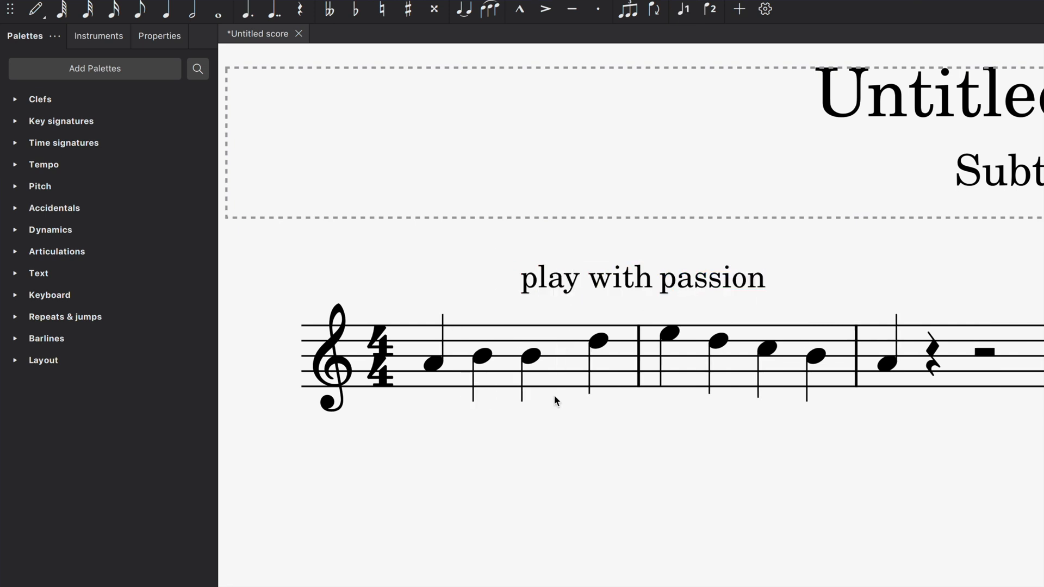